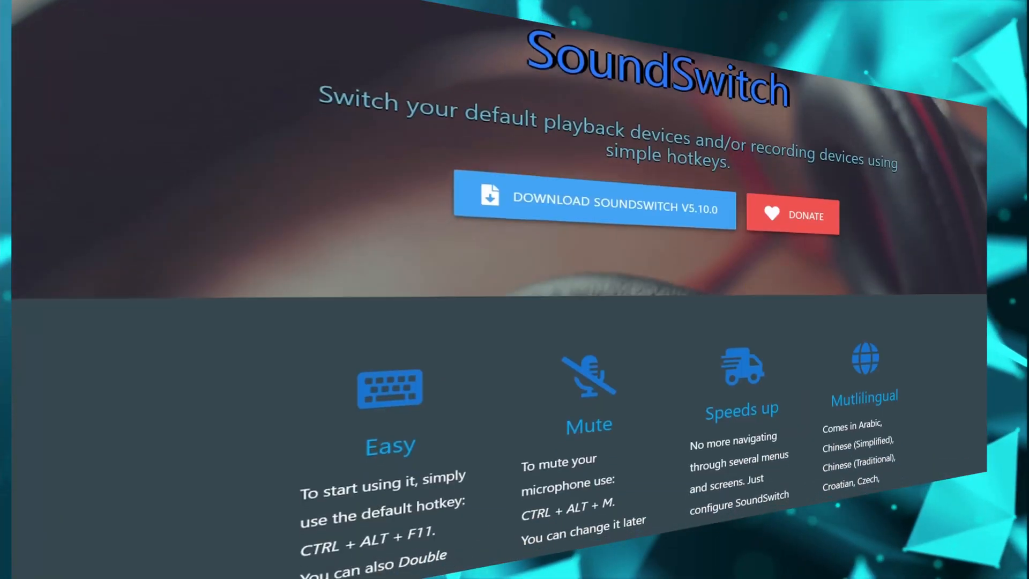
# Show the Advanced settings with recording filename formatting, replay buffer and stream delay options
pyautogui.scroll(-3)
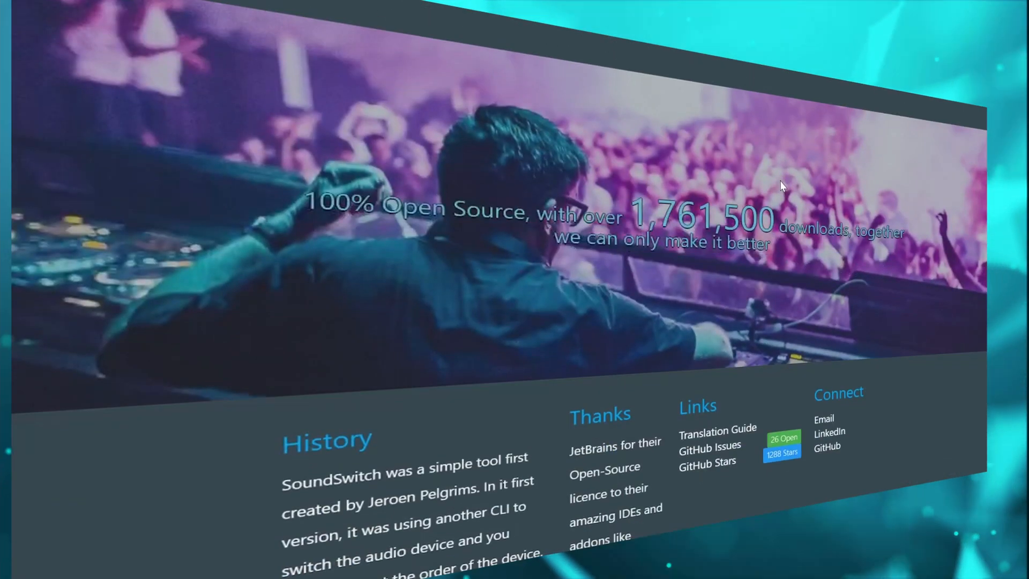
pyautogui.scroll(-3)
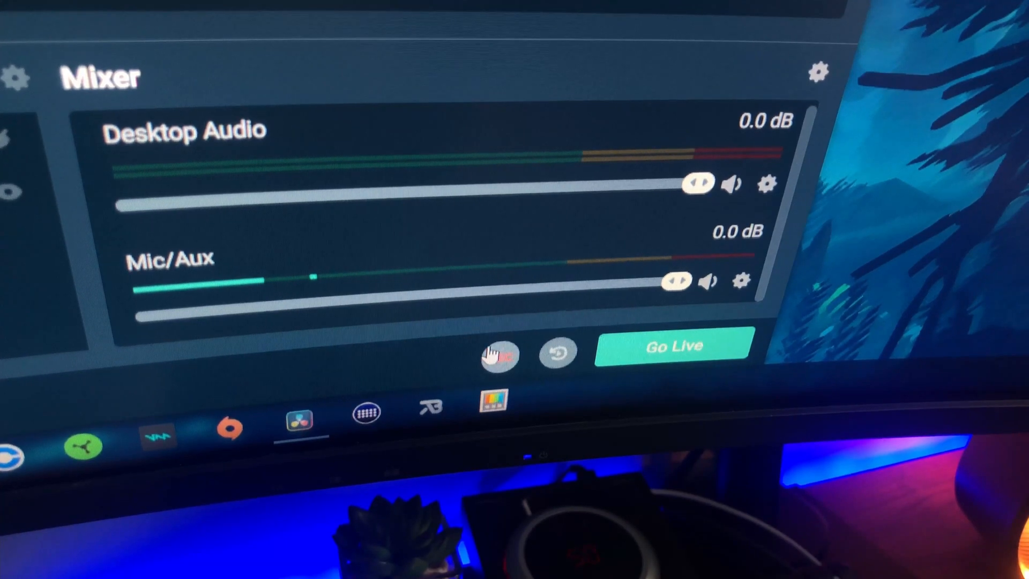
pyautogui.click(499, 354)
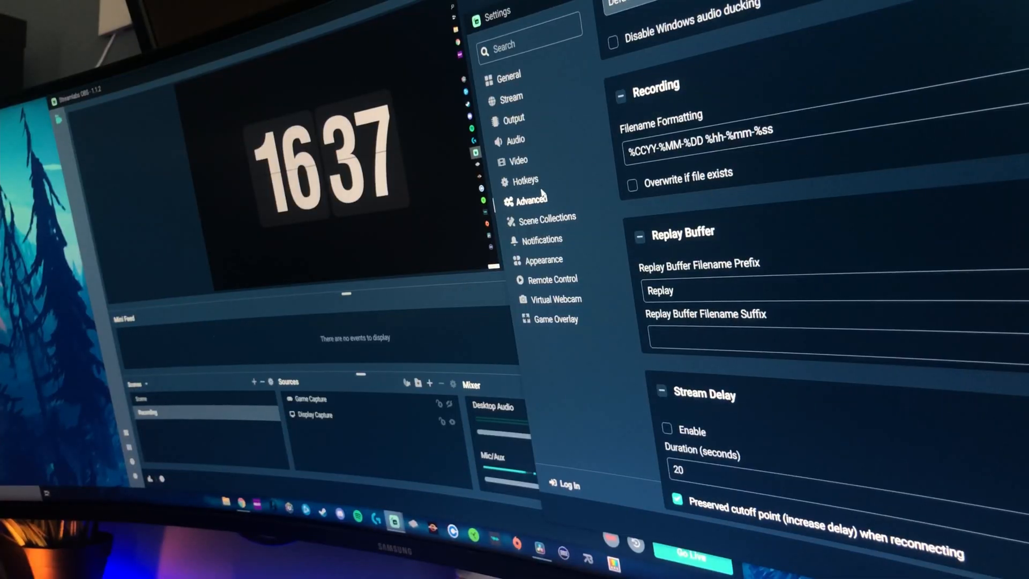
pyautogui.click(525, 182)
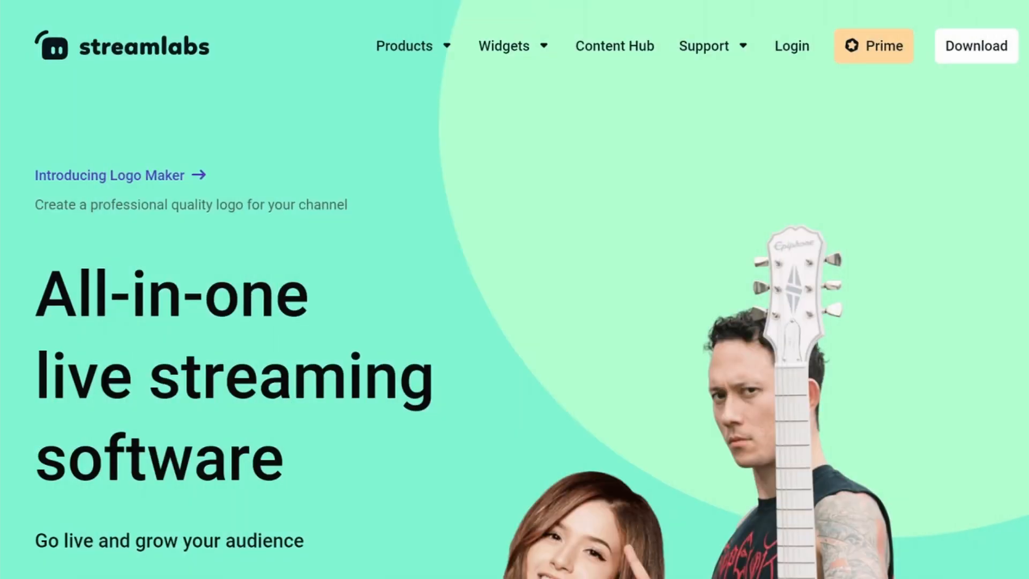
pyautogui.scroll(-3)
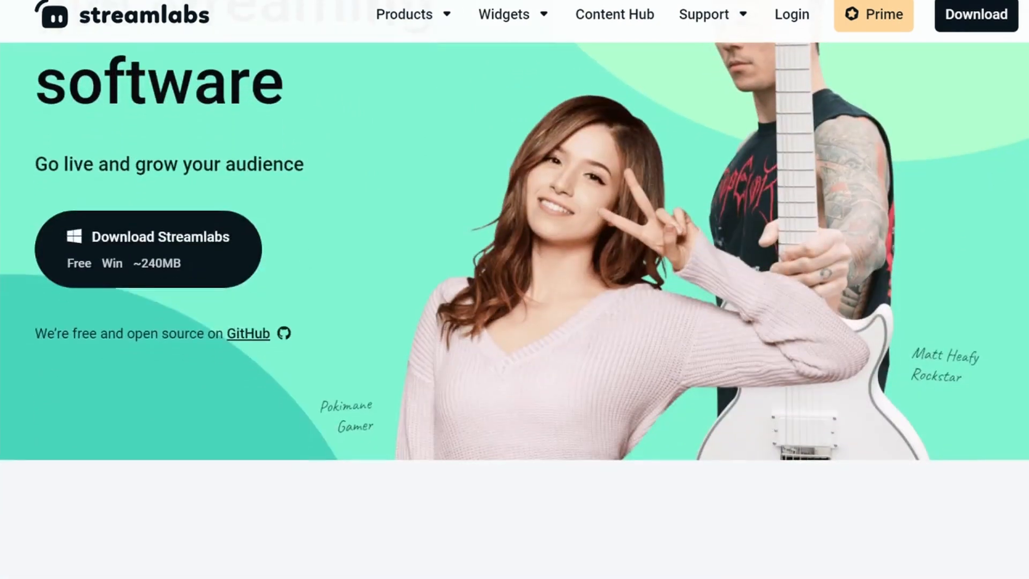
pyautogui.scroll(-3)
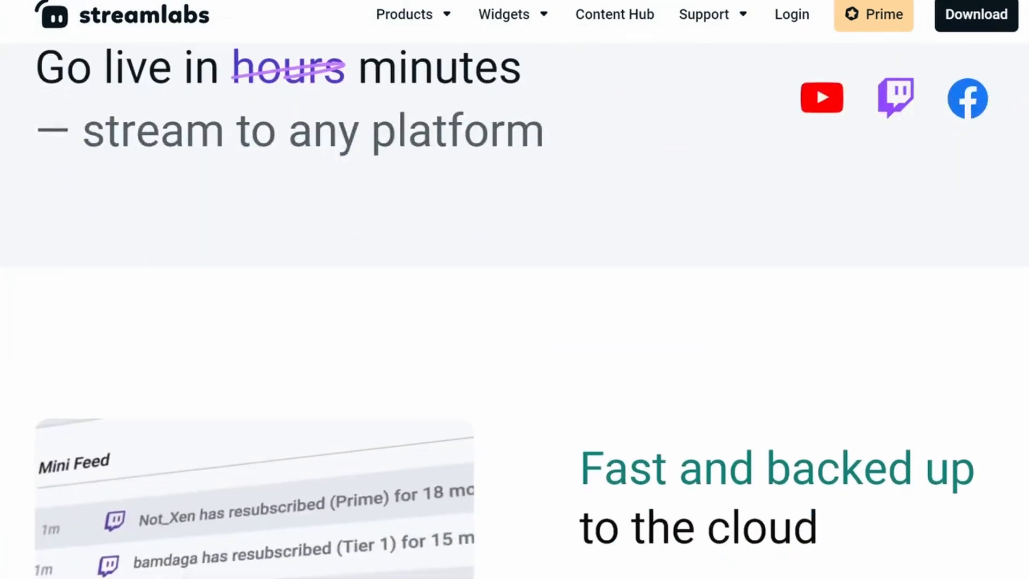
pyautogui.scroll(-3)
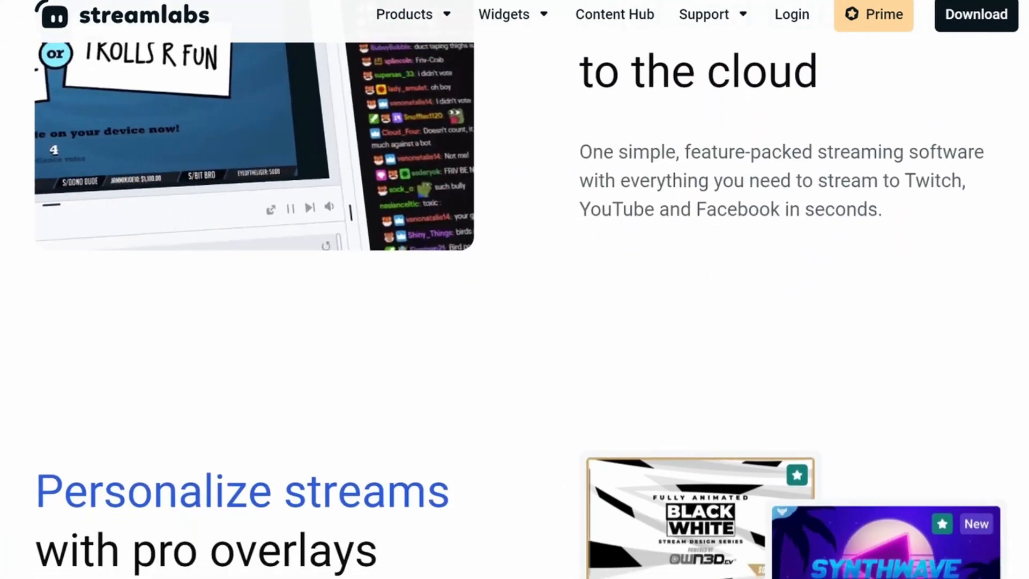